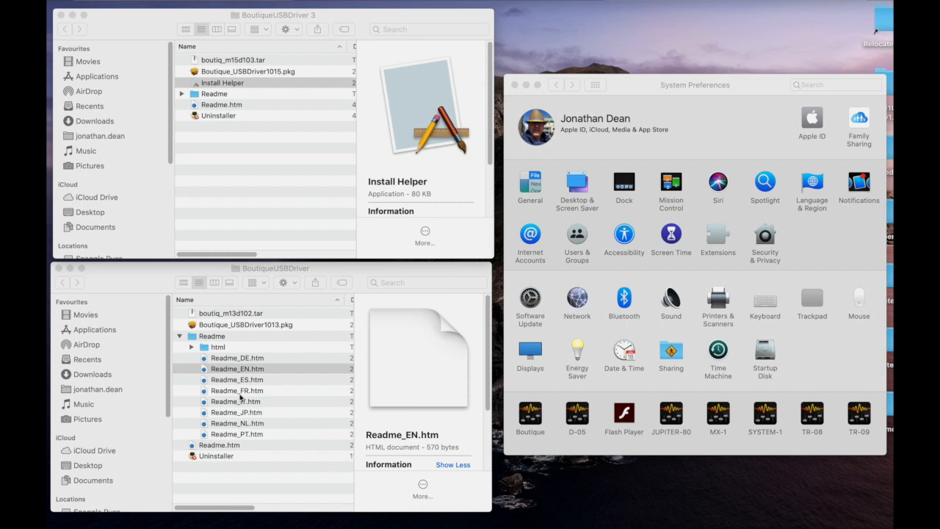
mouse_move(162, 275)
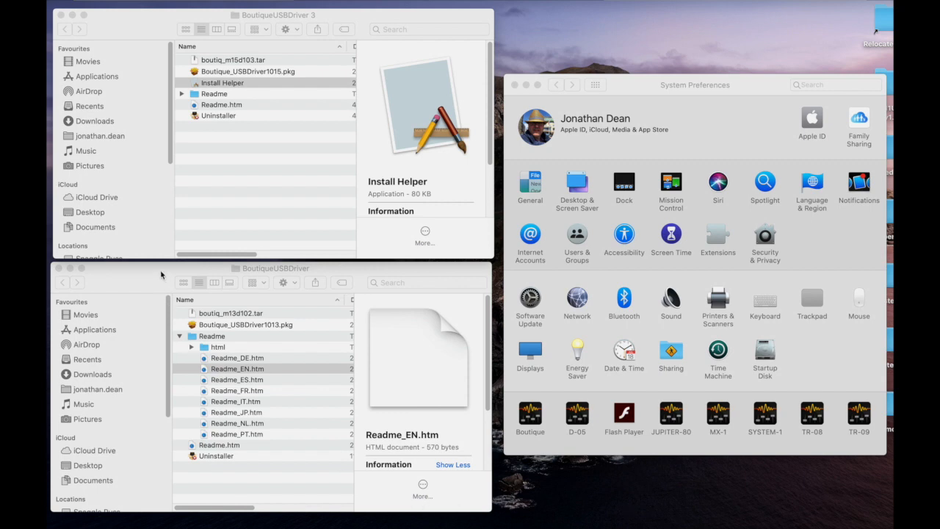
Make the lower BoutiqueUSBDriver Finder window the active window.
left_click(237, 368)
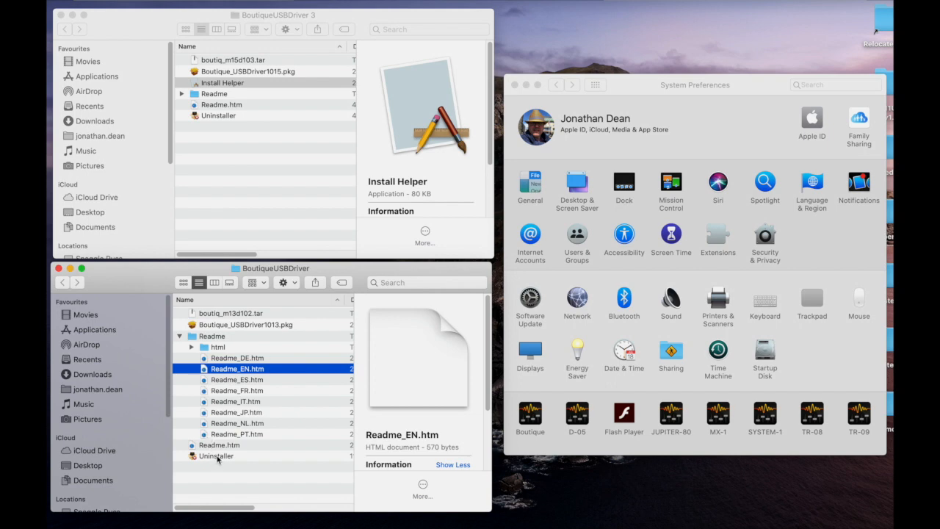
Launch the Uninstaller app from the older BoutiqueUSBDriver folder.
left_click(216, 456)
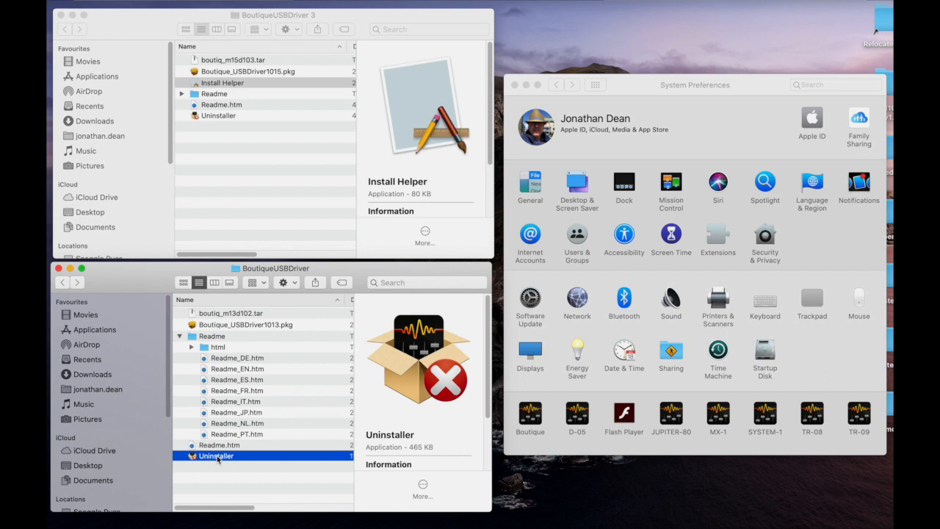
double_click(216, 455)
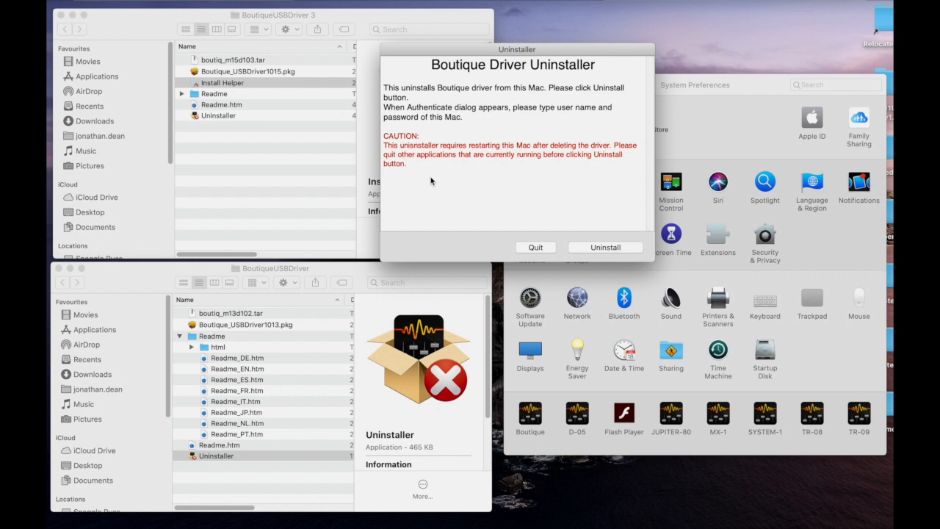
mouse_move(598, 247)
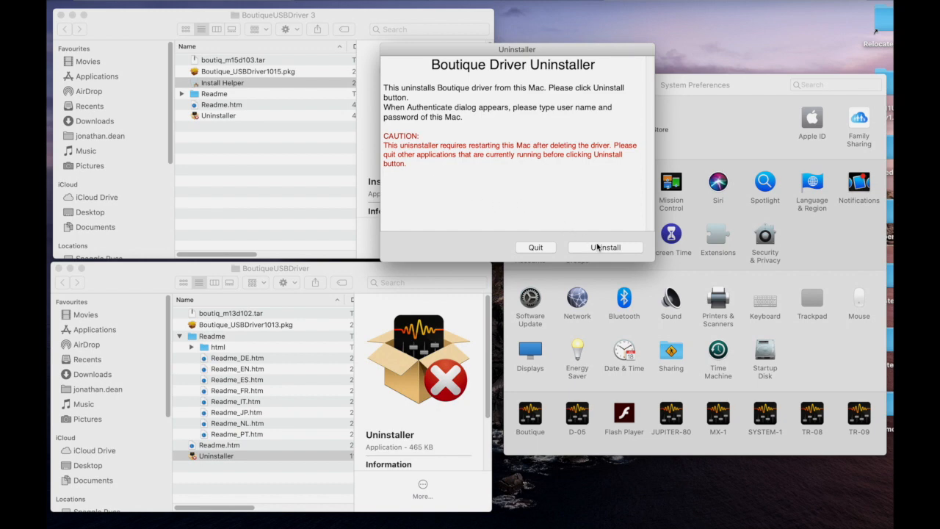
Uninstall the Boutique driver, confirming and entering the admin password twice.
left_click(606, 247)
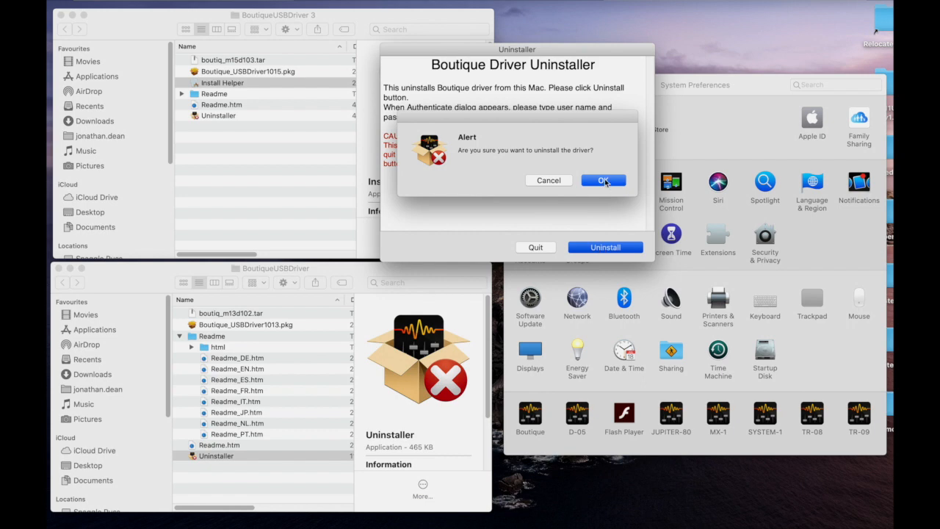
left_click(603, 180)
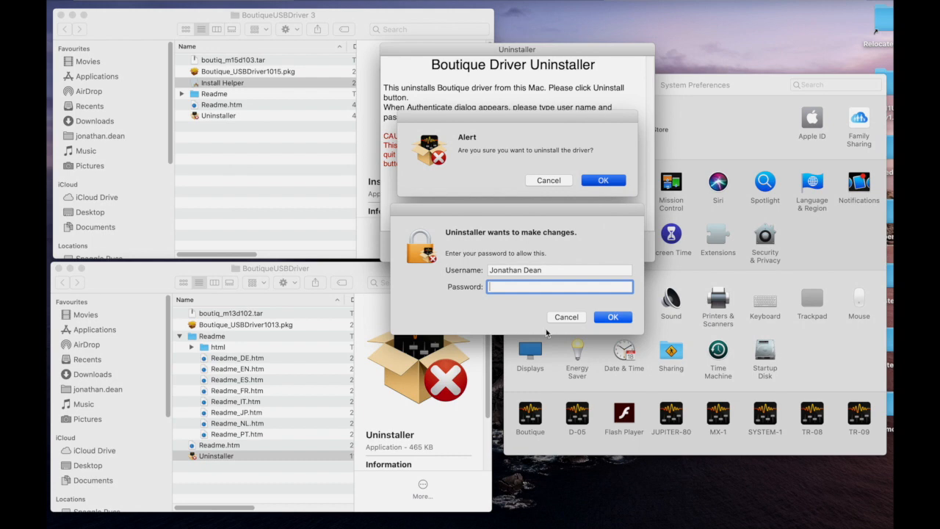
type("password")
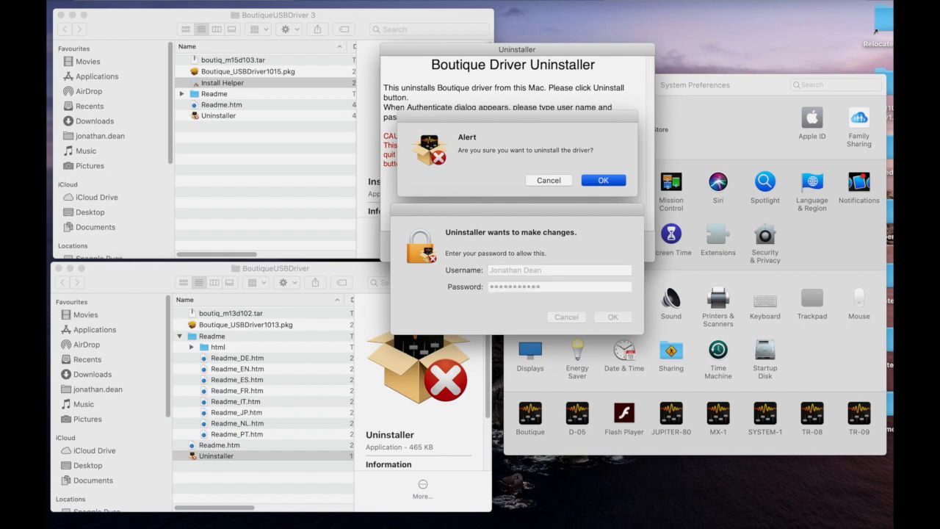
left_click(558, 287)
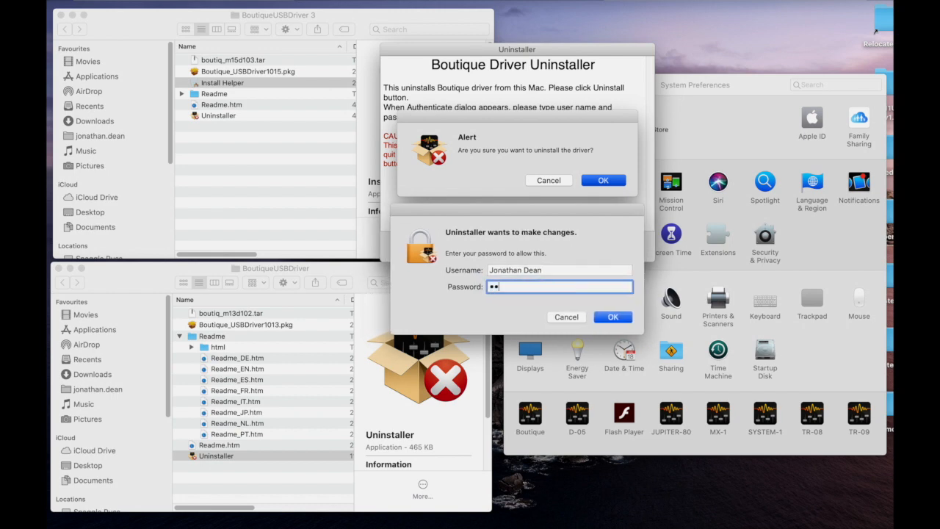
type("password")
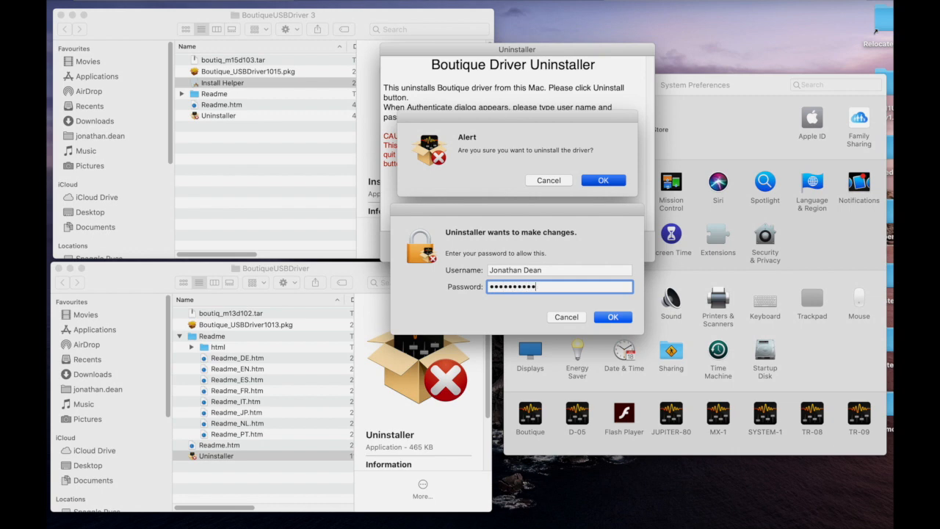
left_click(613, 317)
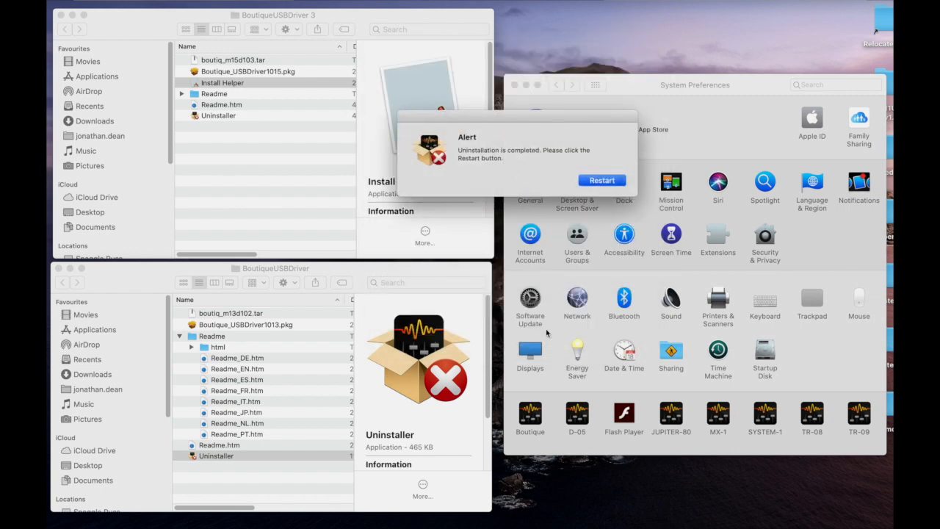
mouse_move(526, 337)
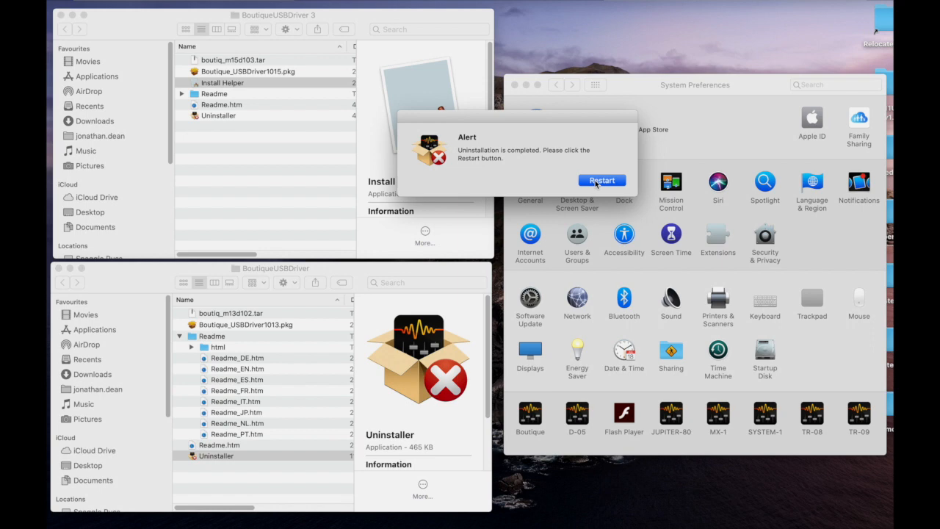
mouse_move(724, 105)
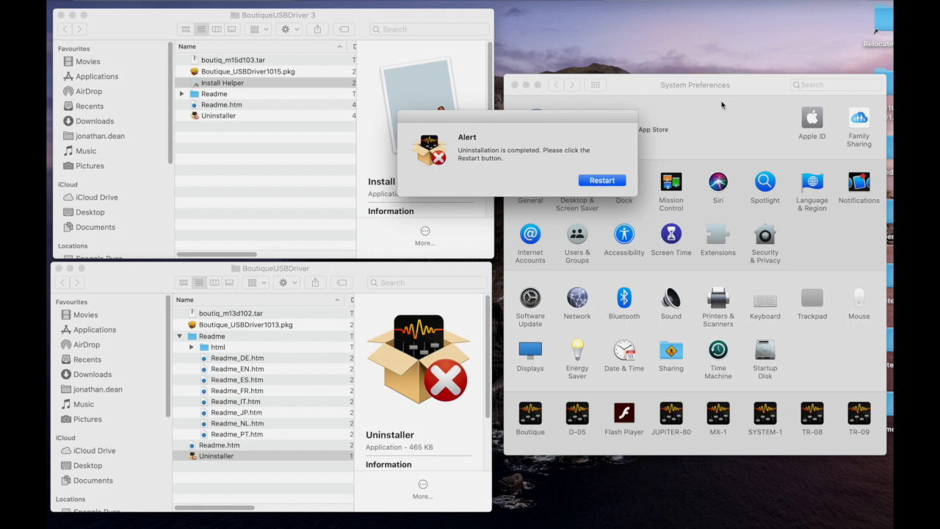
Choose Restart in the uninstall completion alert.
left_click(601, 180)
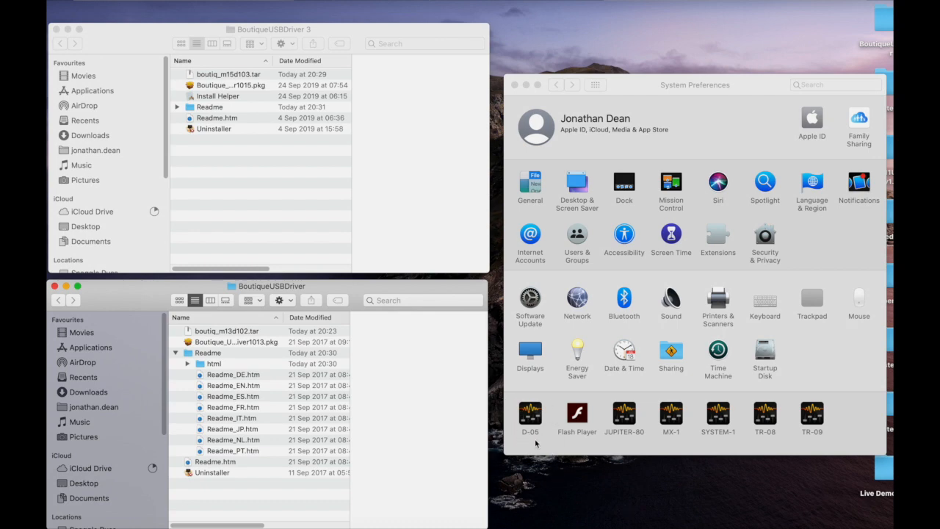
mouse_move(537, 418)
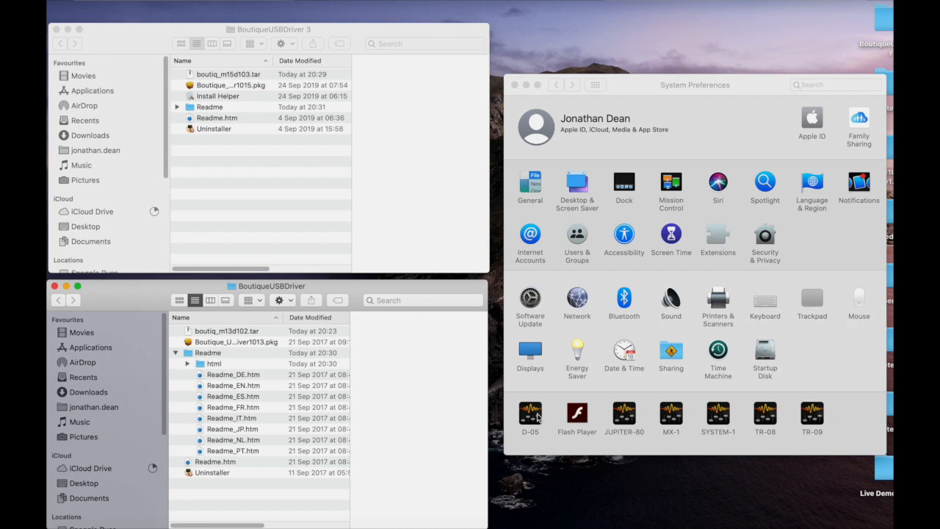
mouse_move(532, 396)
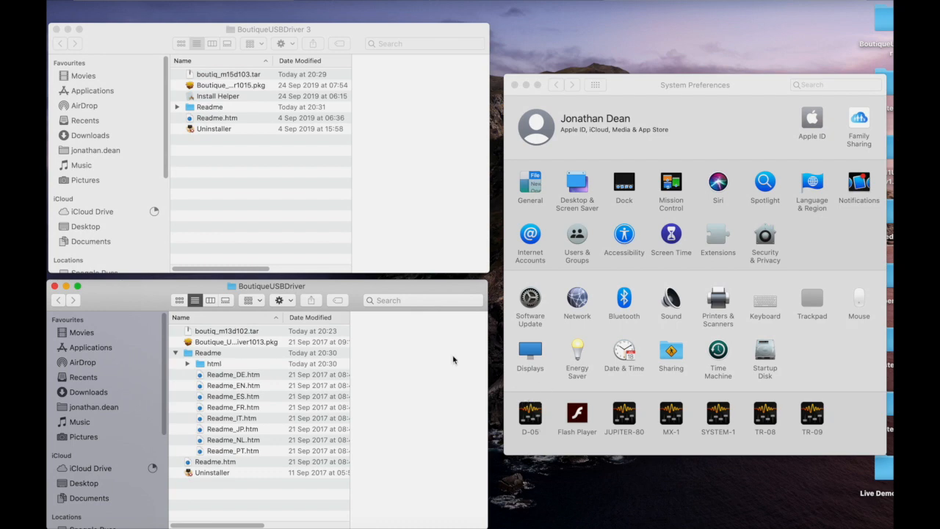
mouse_move(288, 209)
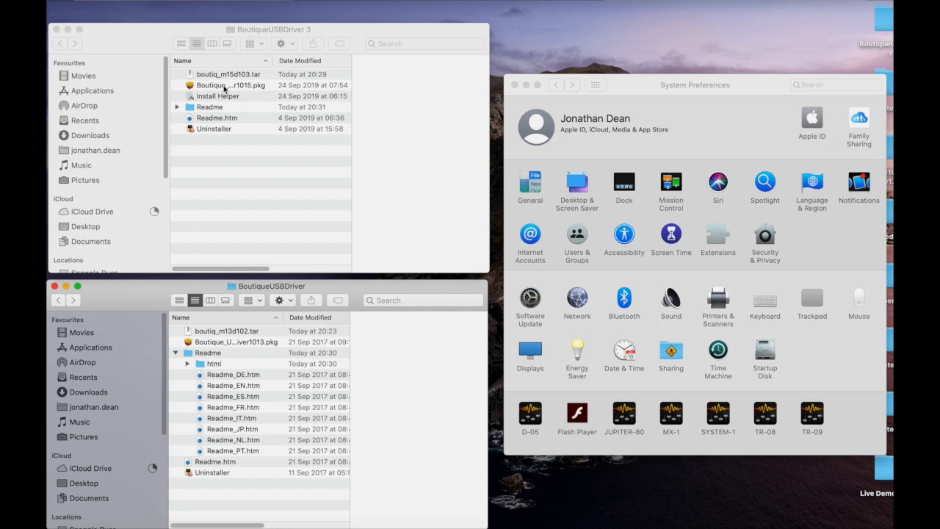
Open Boutique_USBDriver1015.pkg and start the standard install on Macintosh HD.
left_click(231, 86)
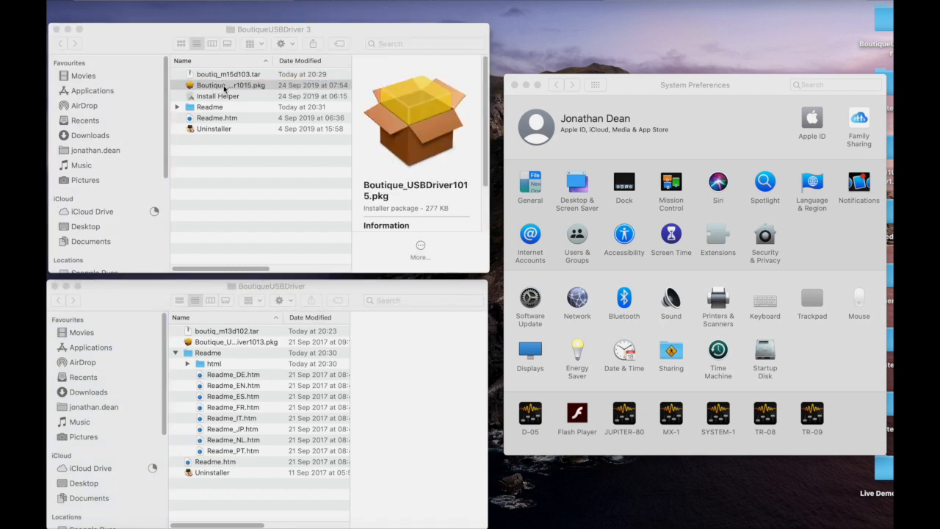
double_click(230, 85)
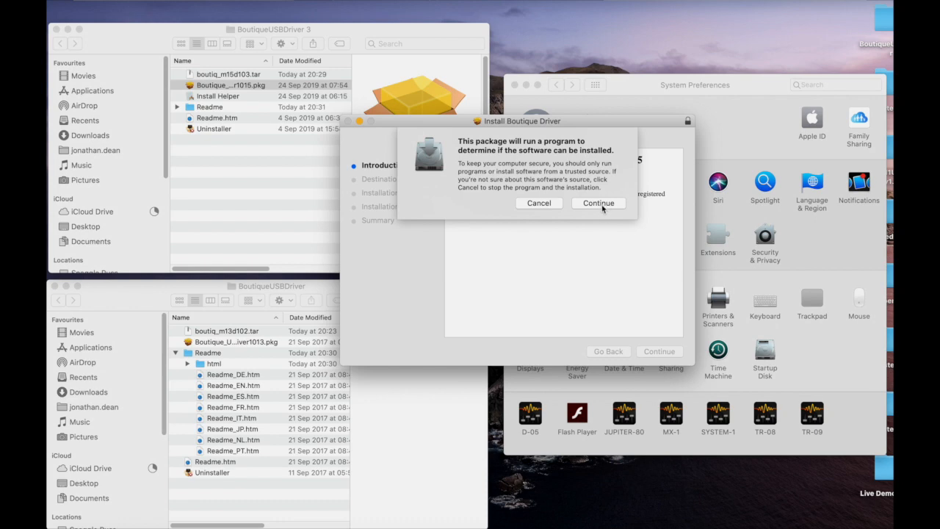
left_click(598, 203)
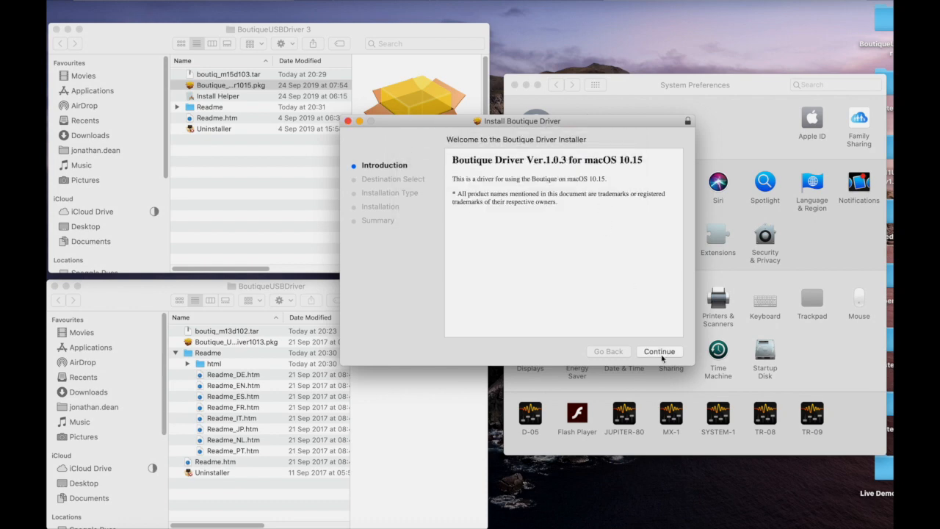
left_click(659, 351)
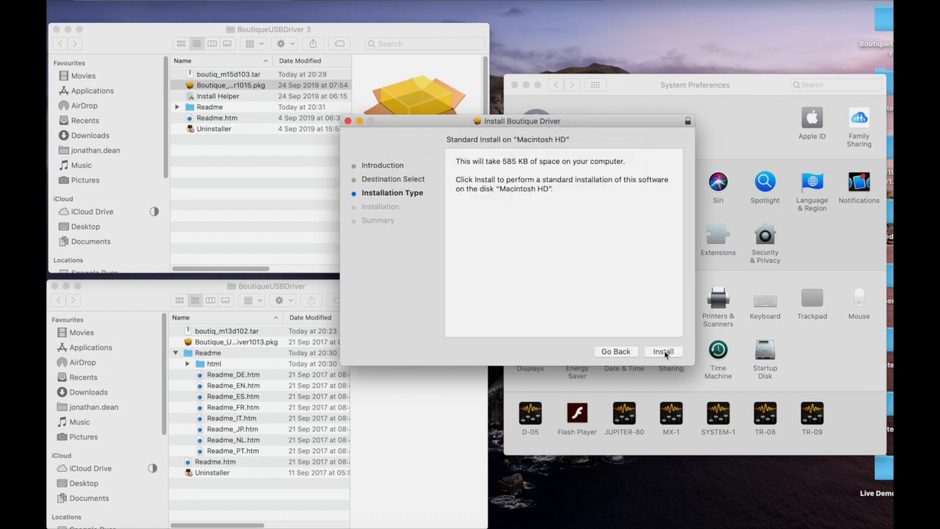
left_click(662, 351)
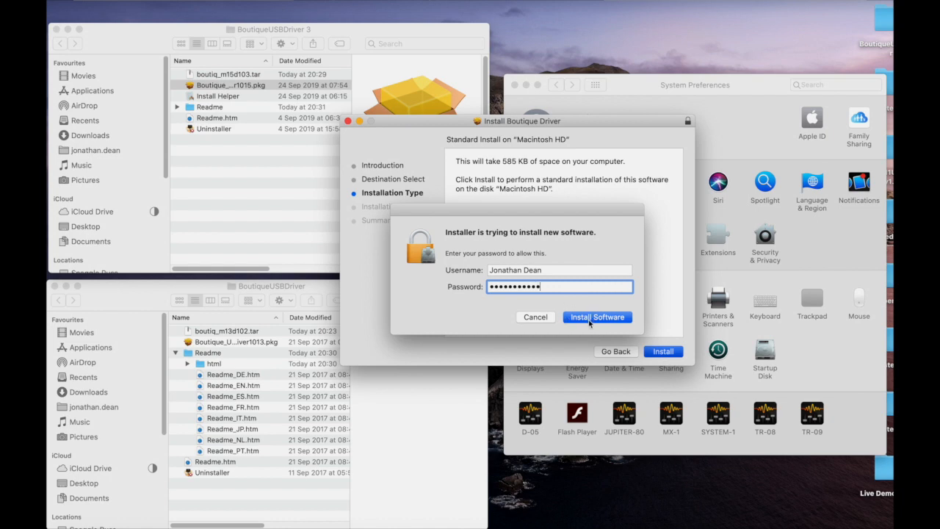
Authorise the install, accept the restart and Desktop access, then close the installer.
left_click(597, 316)
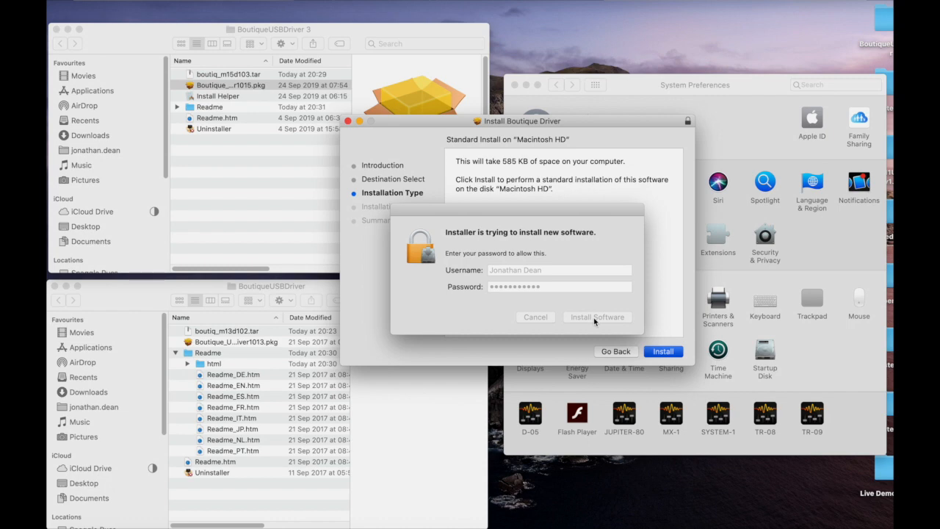
left_click(597, 316)
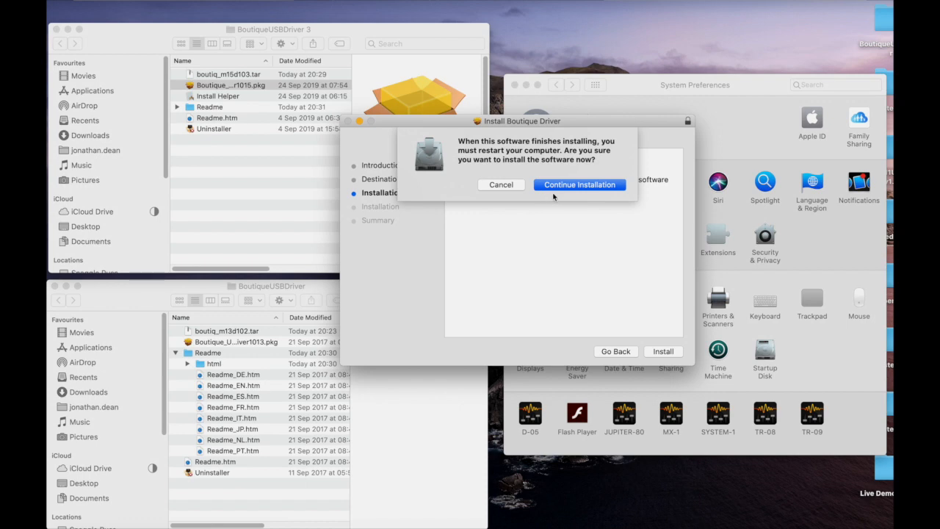
mouse_move(566, 189)
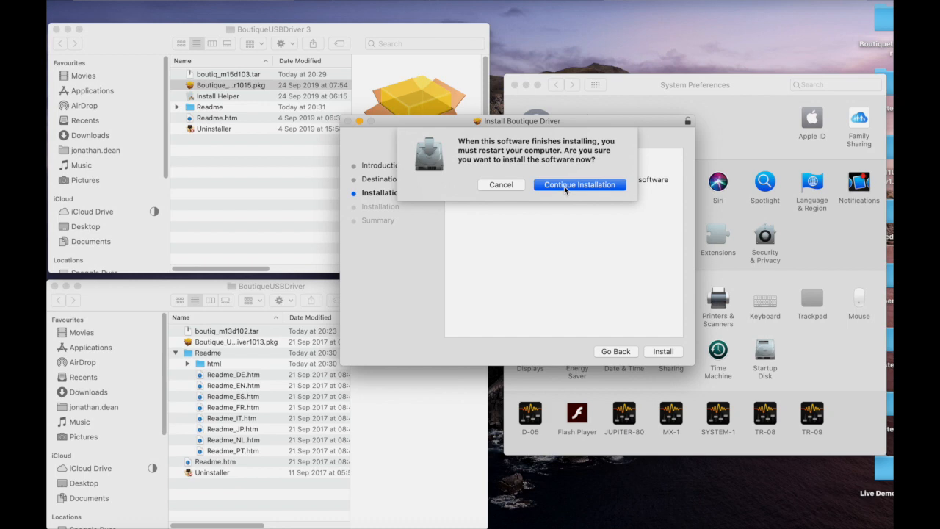
left_click(579, 185)
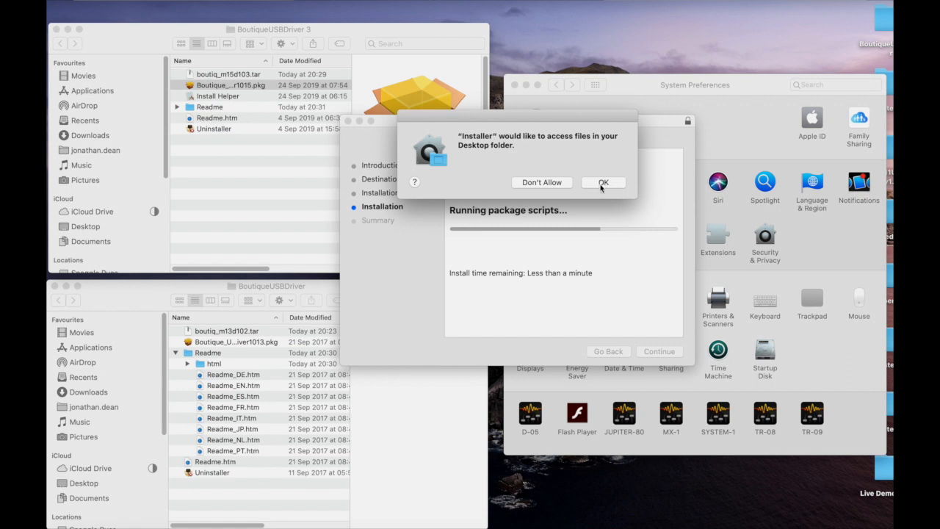
left_click(603, 182)
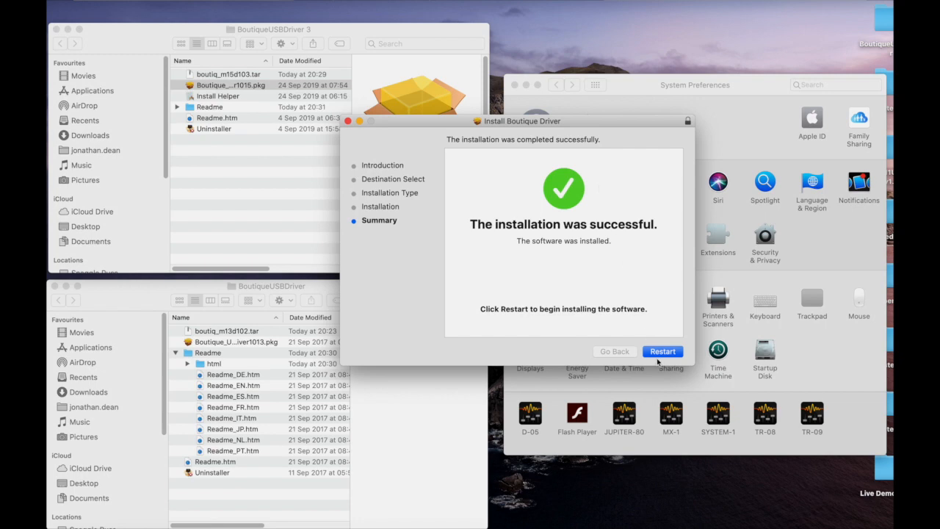
mouse_move(661, 360)
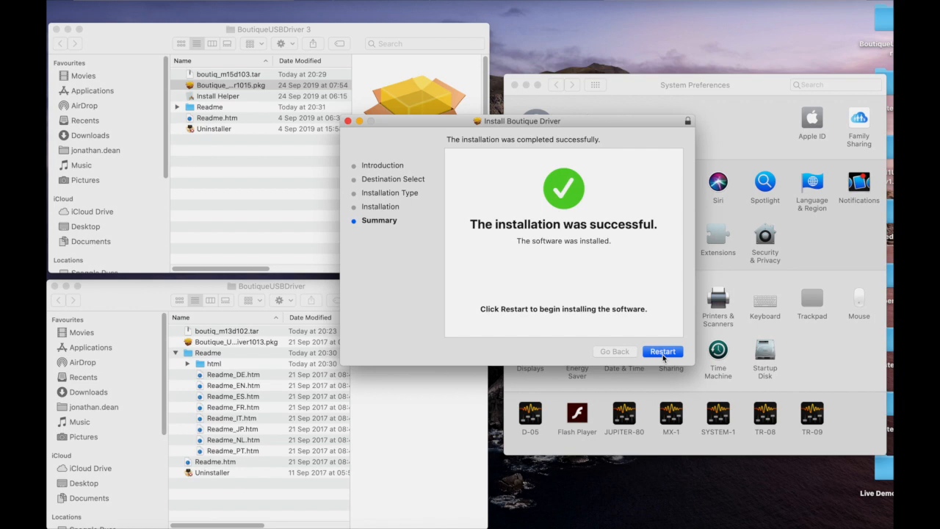
left_click(662, 351)
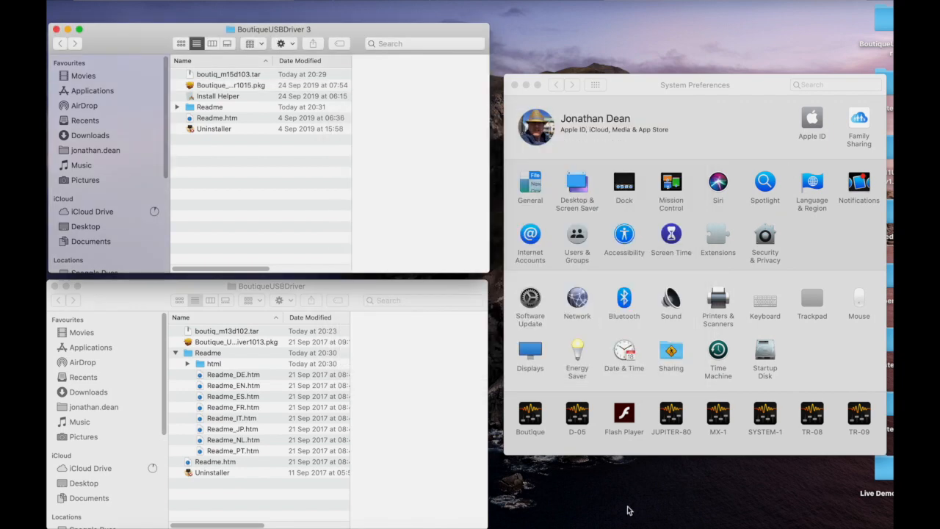
mouse_move(518, 390)
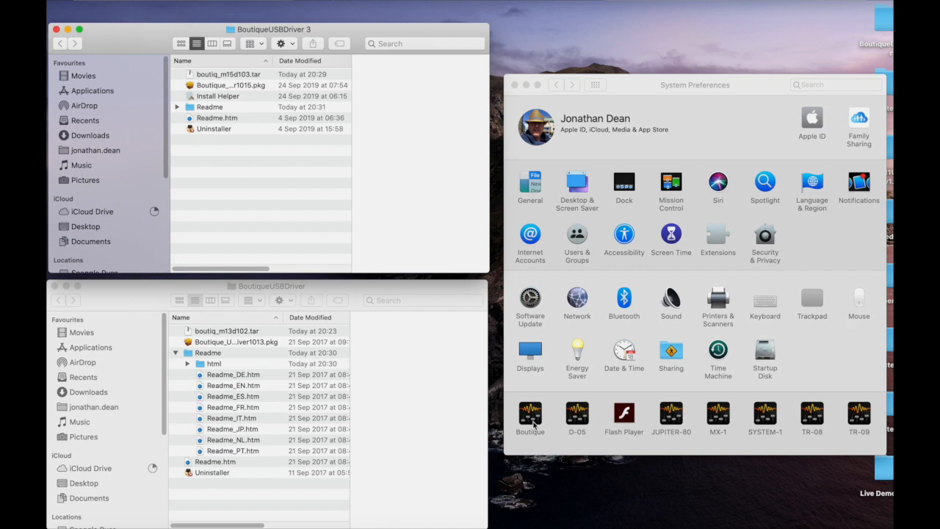
mouse_move(716, 406)
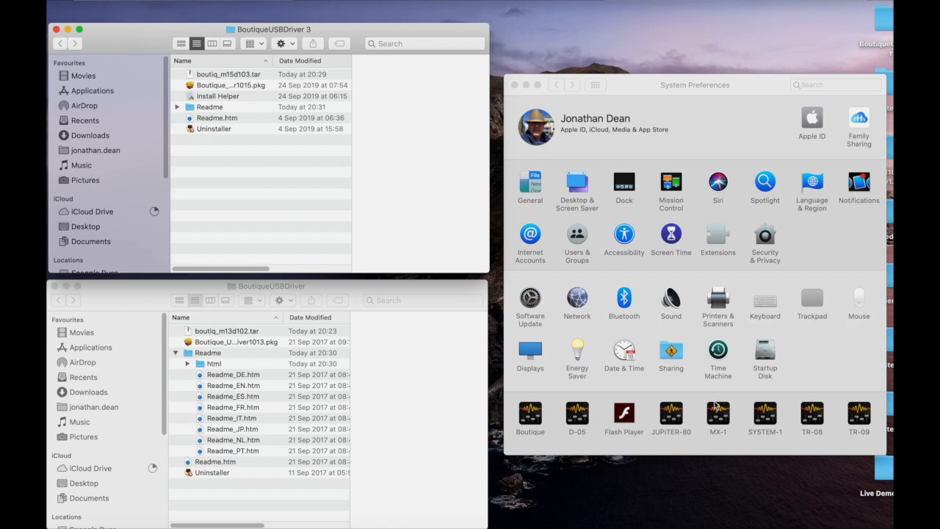
mouse_move(761, 255)
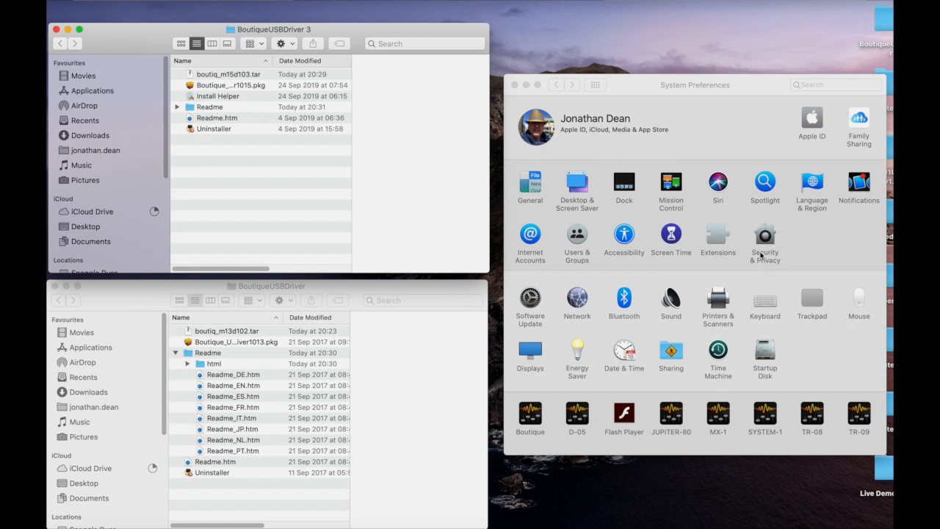
left_click(836, 84)
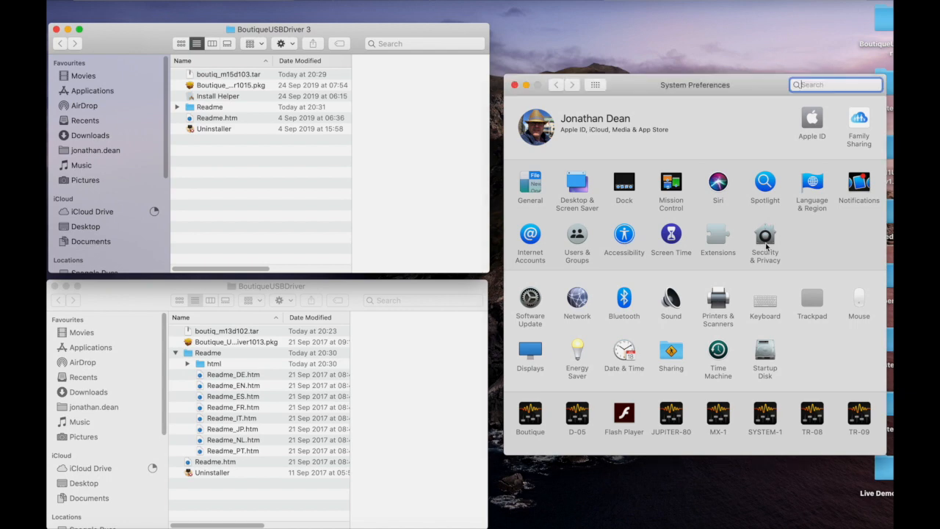
Open Security & Privacy's General tab to review allowed app download sources.
left_click(765, 239)
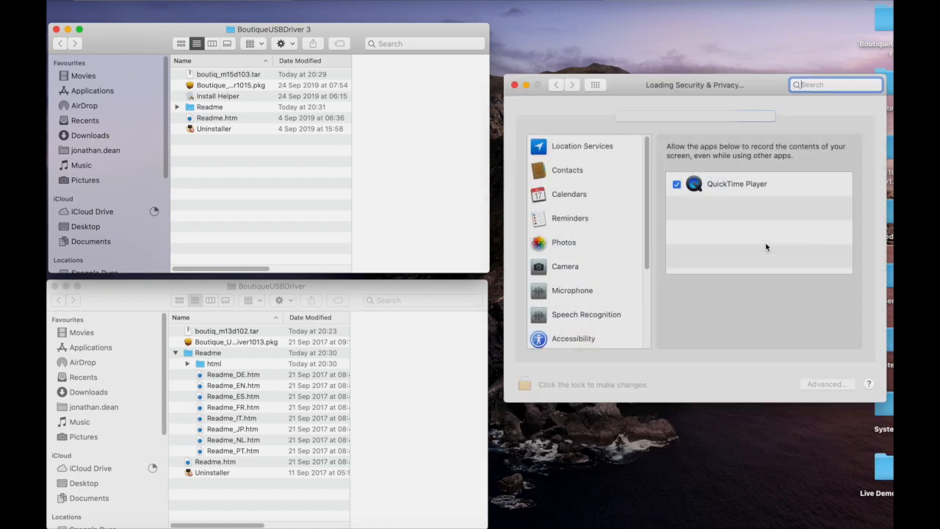
left_click(582, 145)
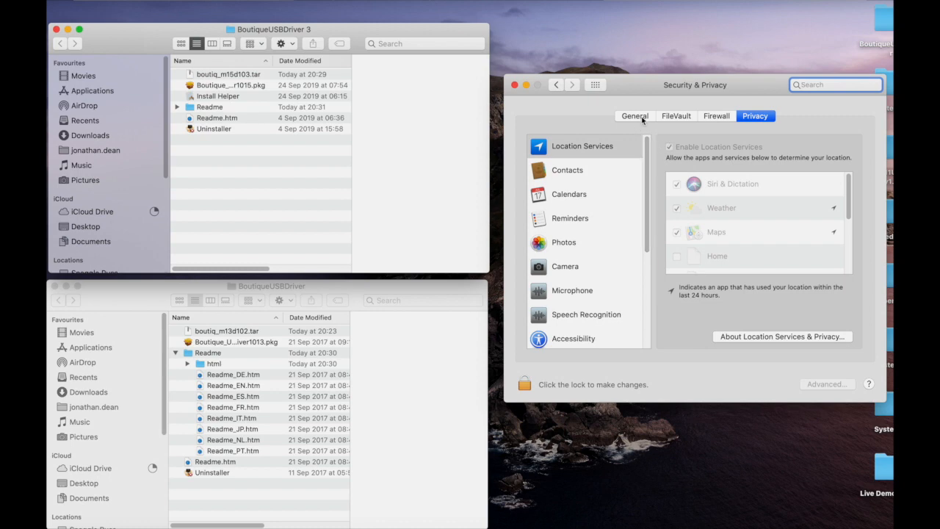
left_click(634, 116)
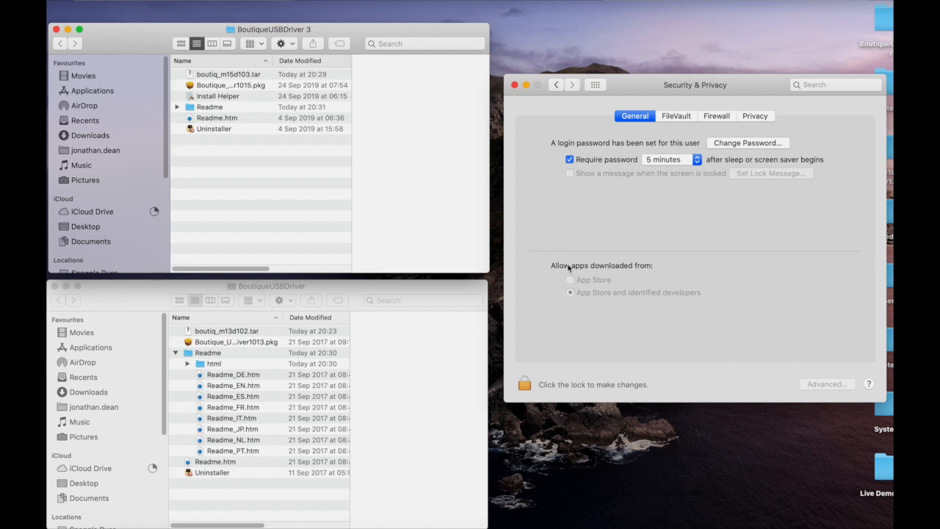
mouse_move(789, 266)
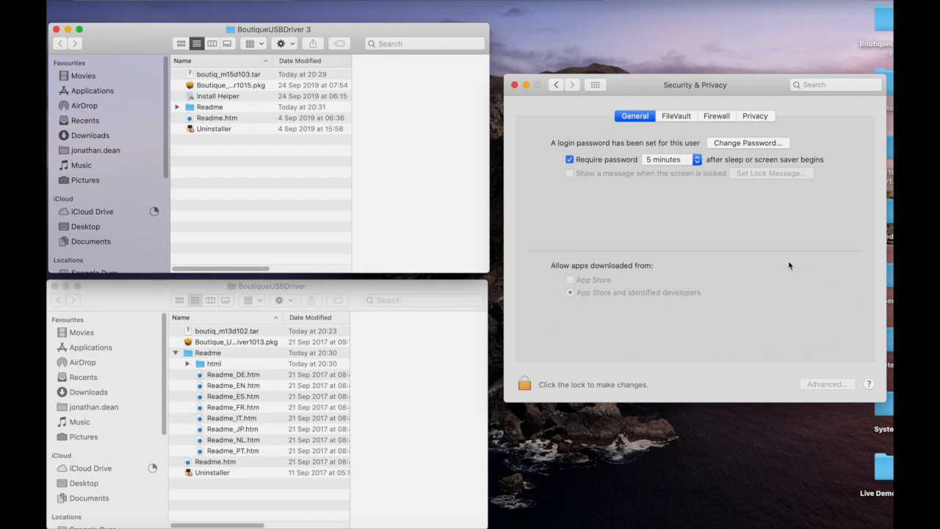
mouse_move(858, 306)
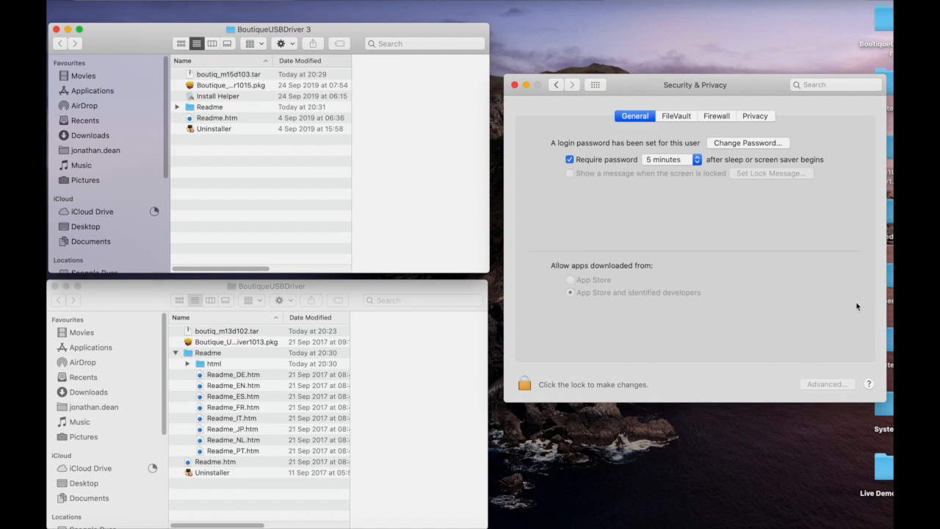
mouse_move(866, 342)
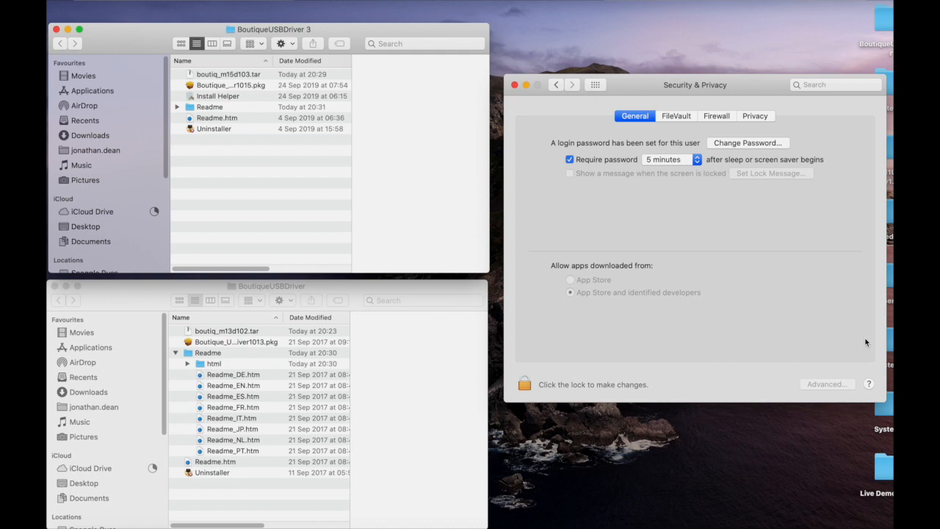
mouse_move(581, 305)
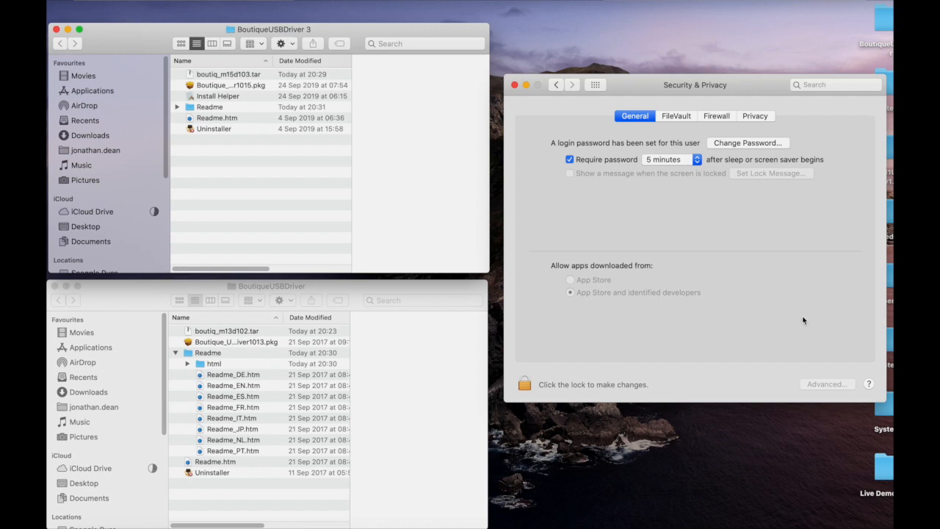
mouse_move(824, 308)
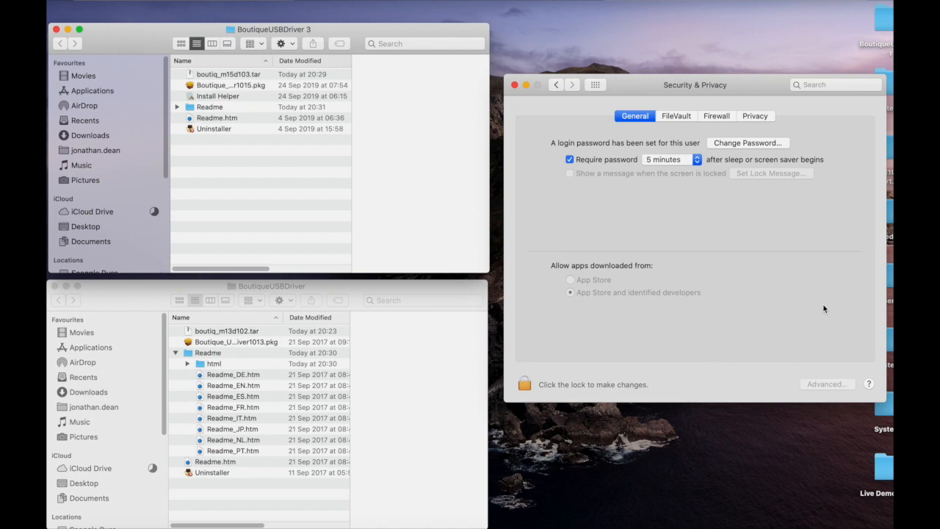
mouse_move(224, 101)
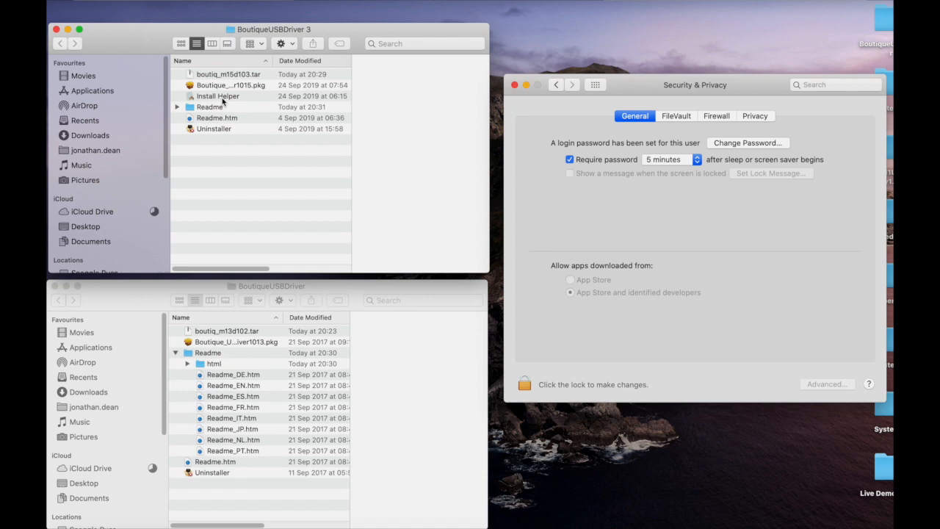
Launch Install Helper and run it, authorising with the admin password.
left_click(217, 96)
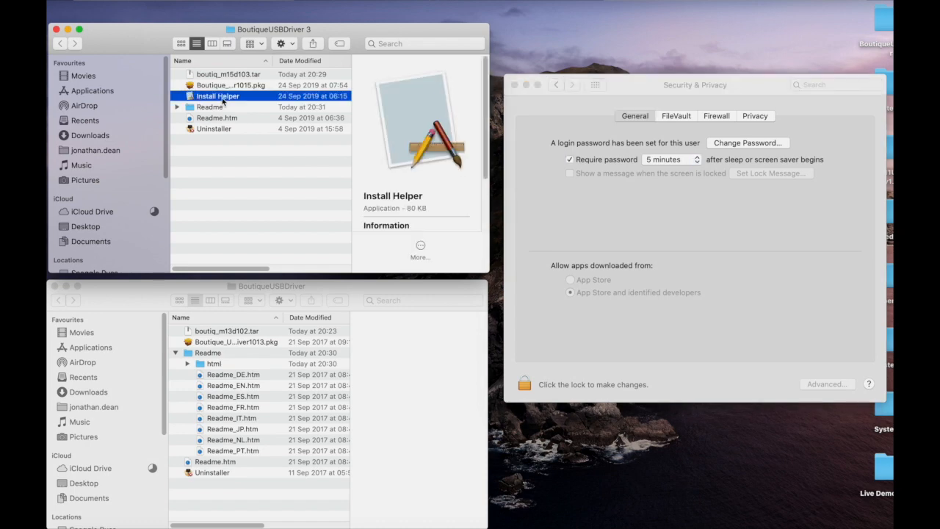
double_click(217, 95)
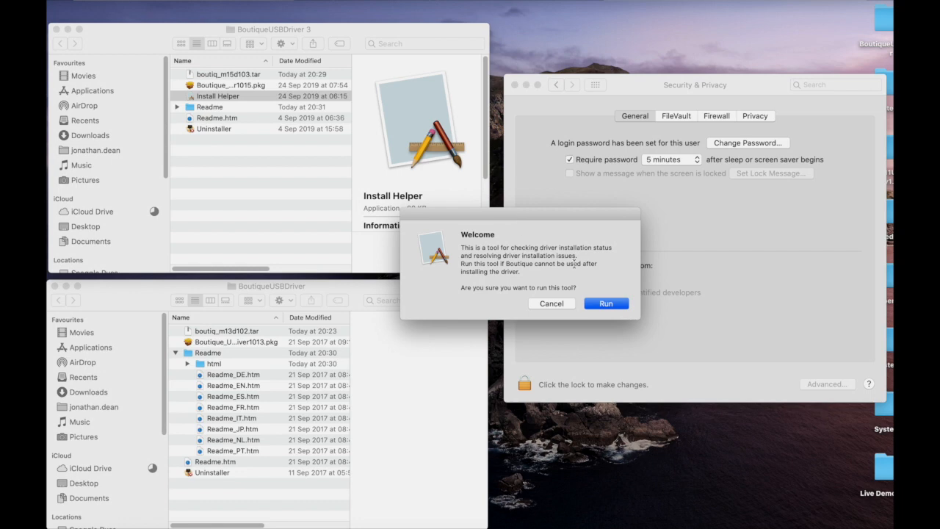
left_click(607, 303)
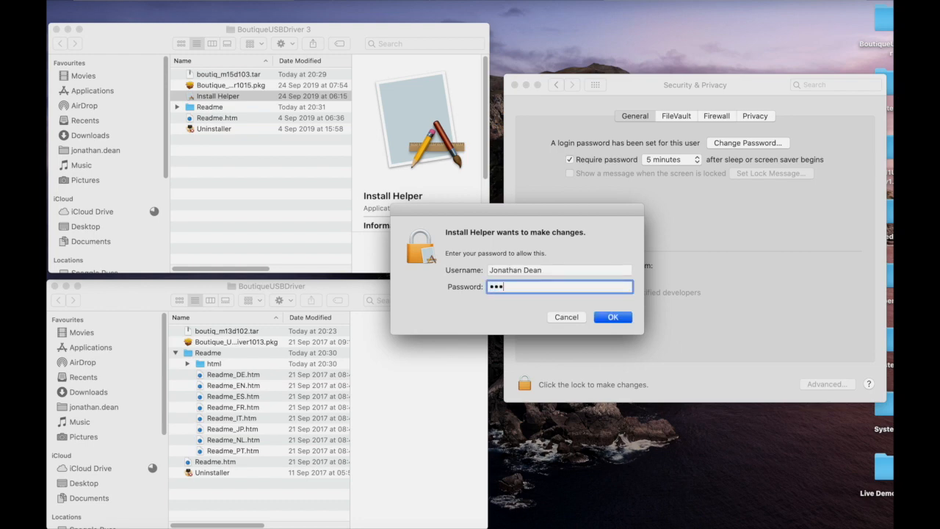
type("password")
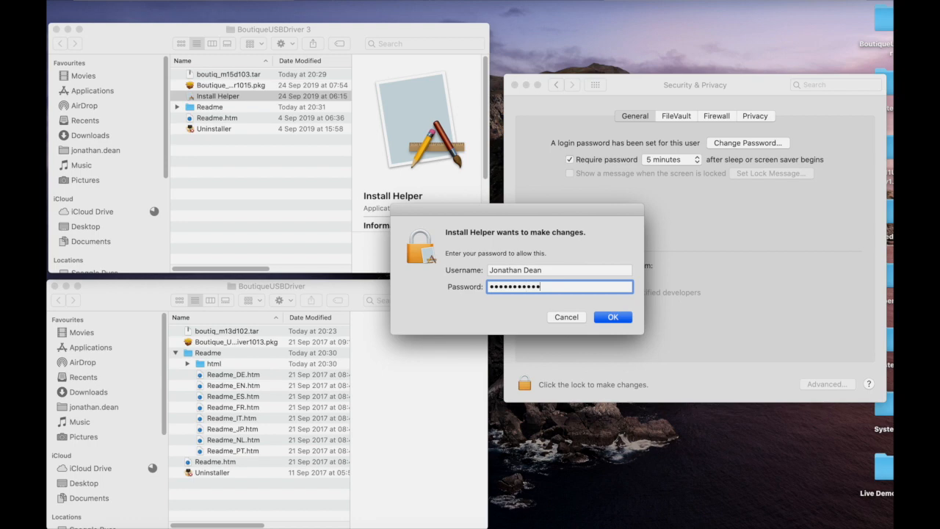
left_click(612, 316)
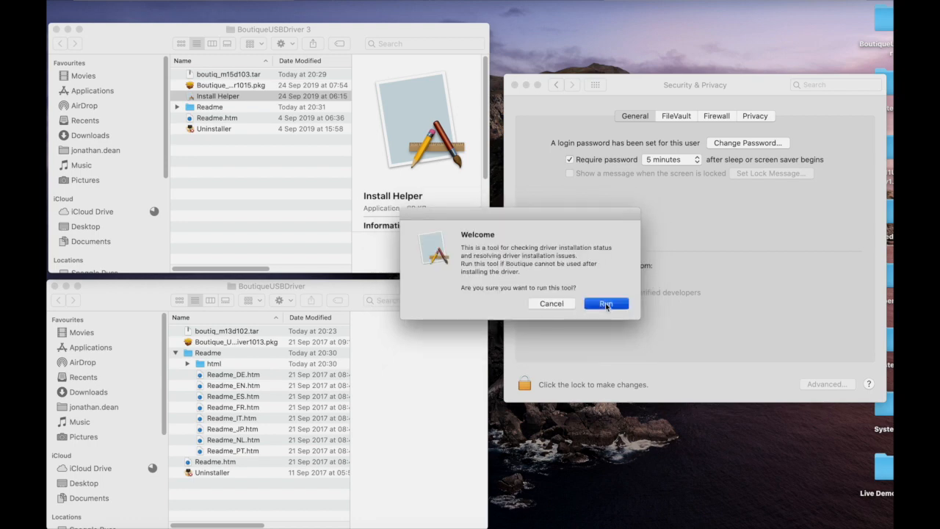
left_click(606, 304)
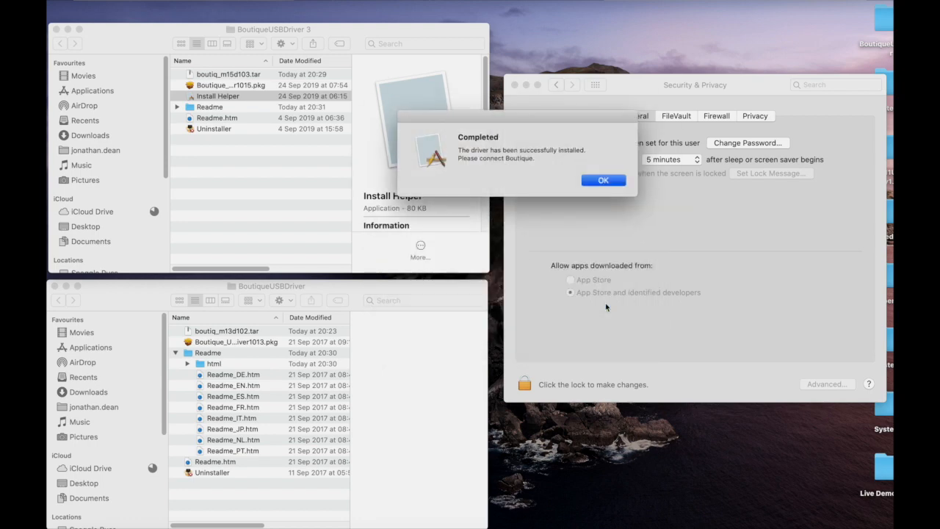
mouse_move(470, 123)
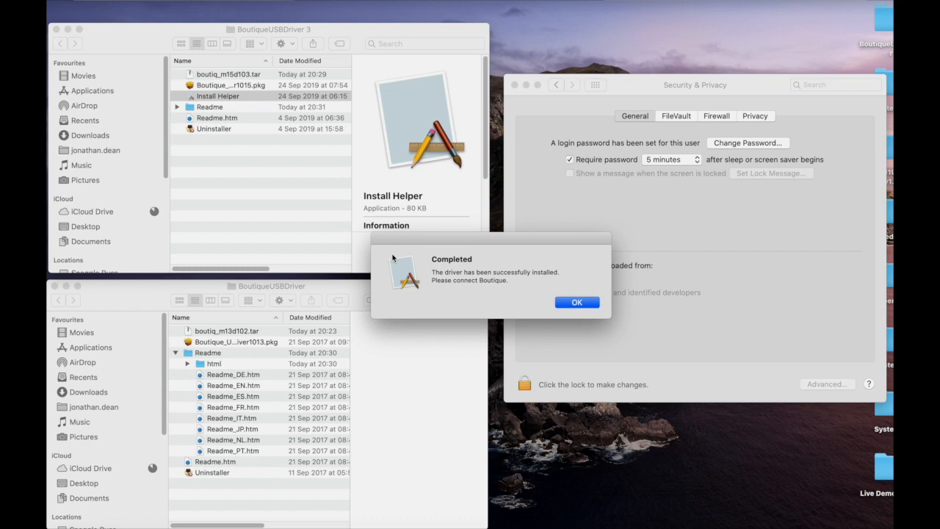
mouse_move(555, 333)
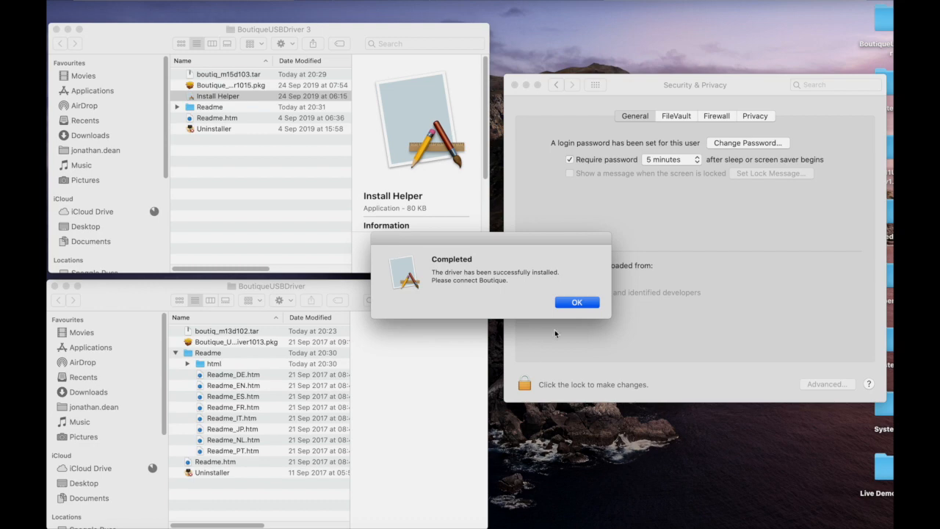